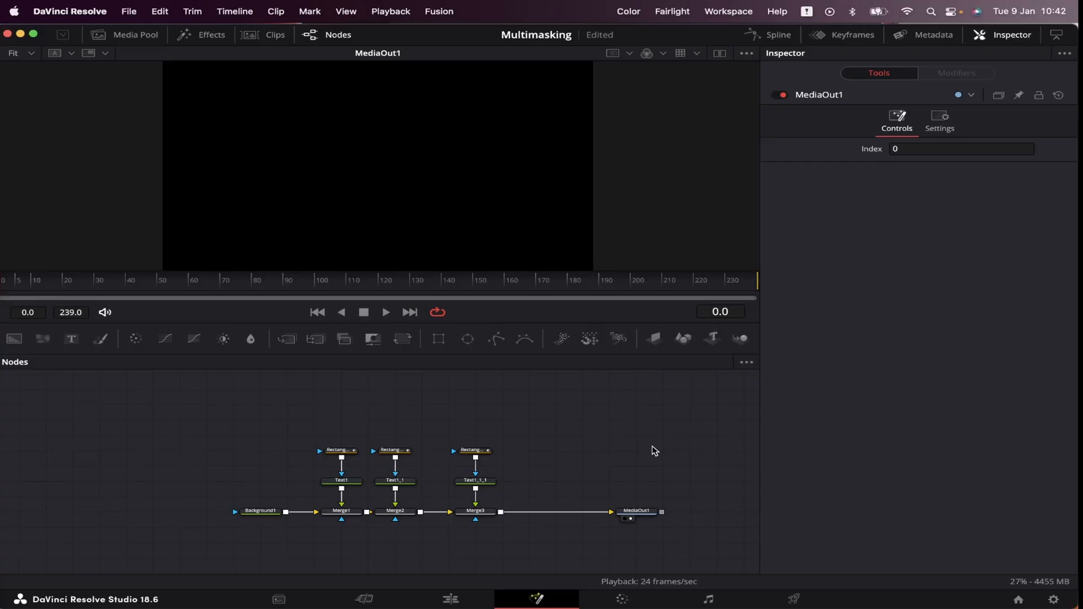
mouse_move(186, 359)
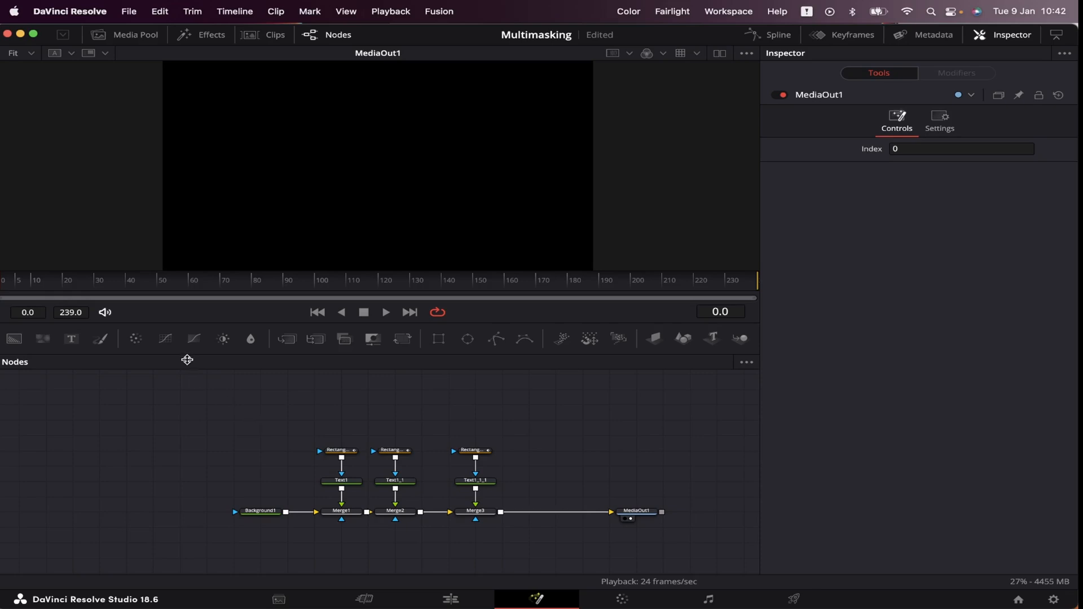
mouse_move(233, 435)
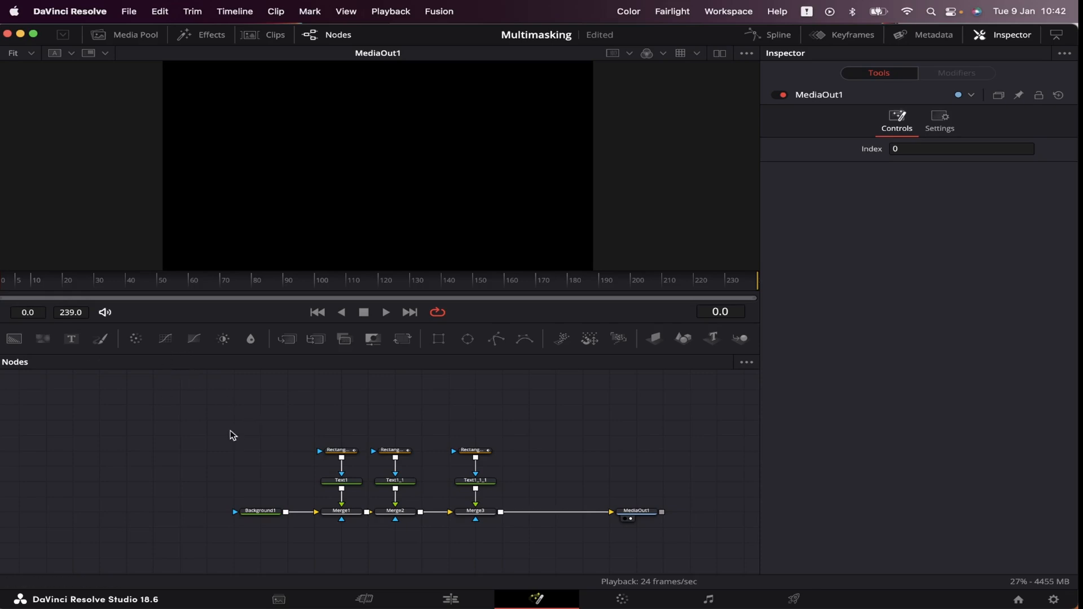
Step: Show MediaOut1 in the viewer to see the yellow-boxed MULTIMASKING title at frame 109
left_click(386, 312)
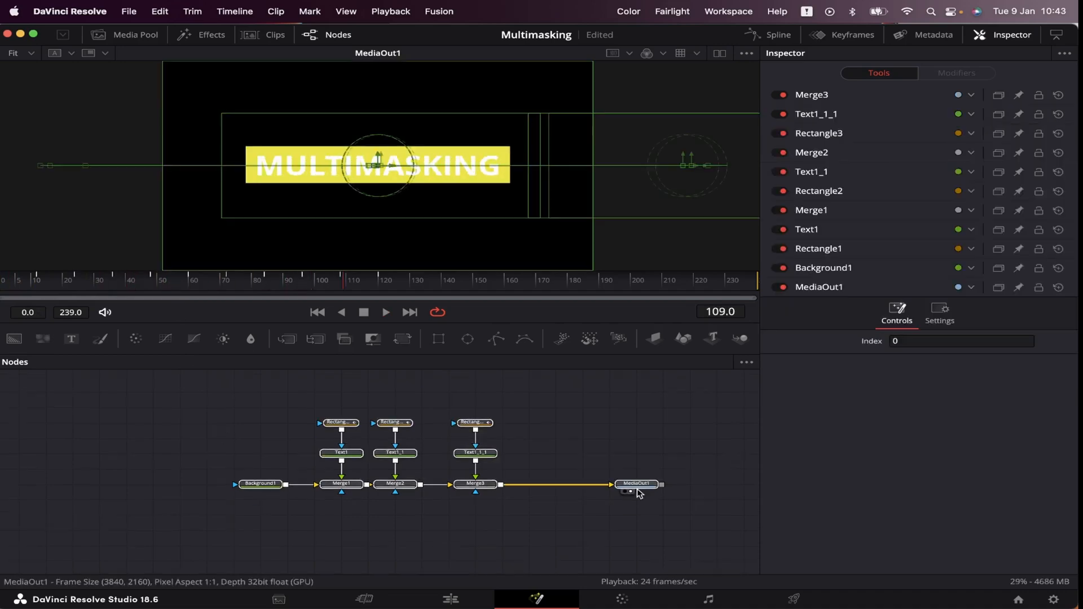
Step: Inspect Background1 and the Text nodes' Shading elements, such as White Solid Fill and Red Outline
left_click(260, 484)
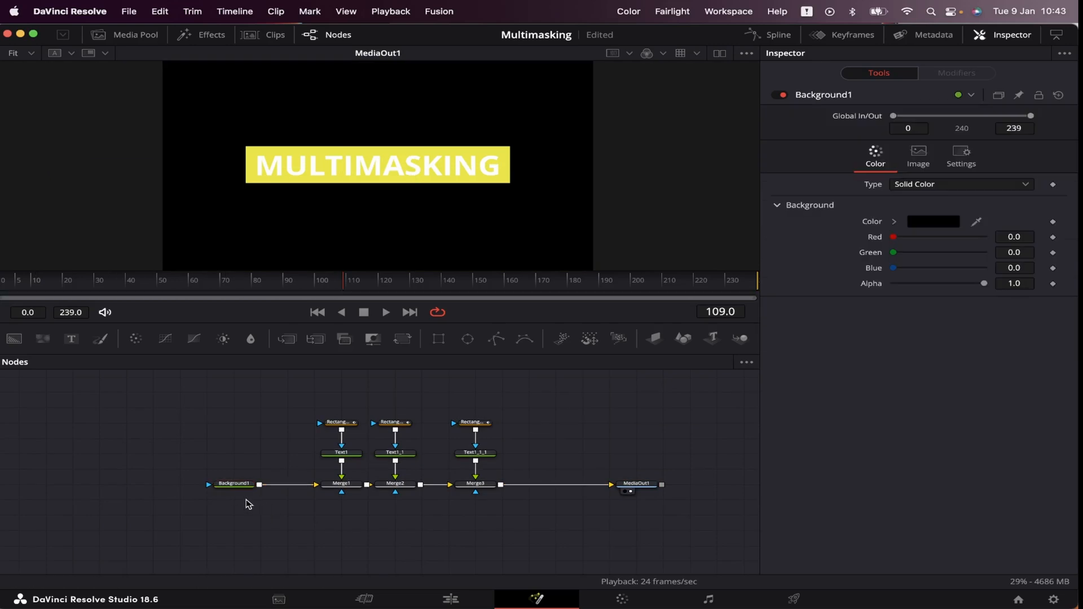
left_click(234, 483)
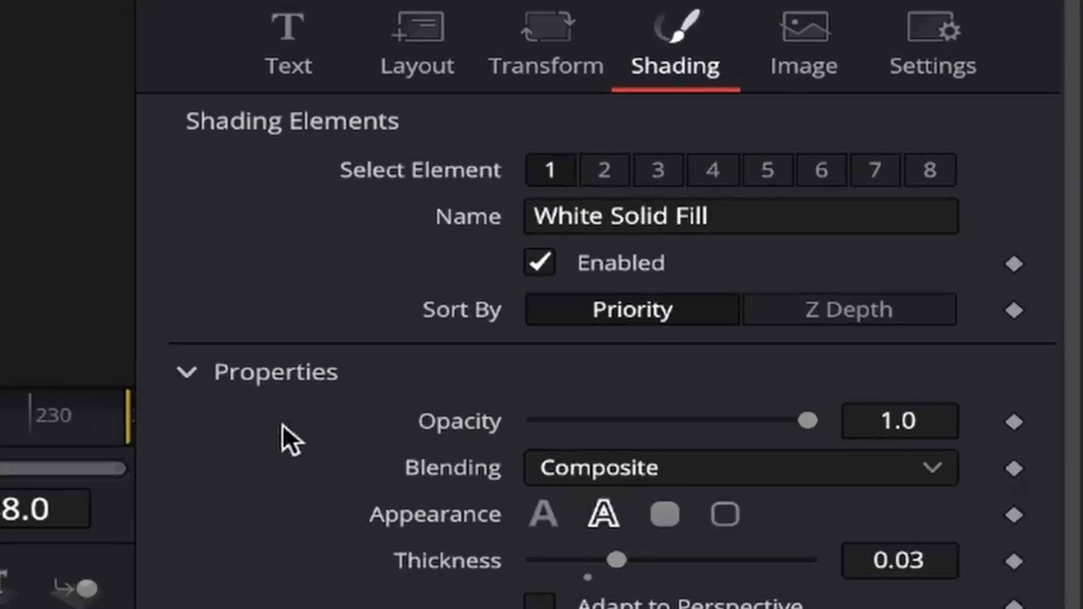
mouse_move(545, 515)
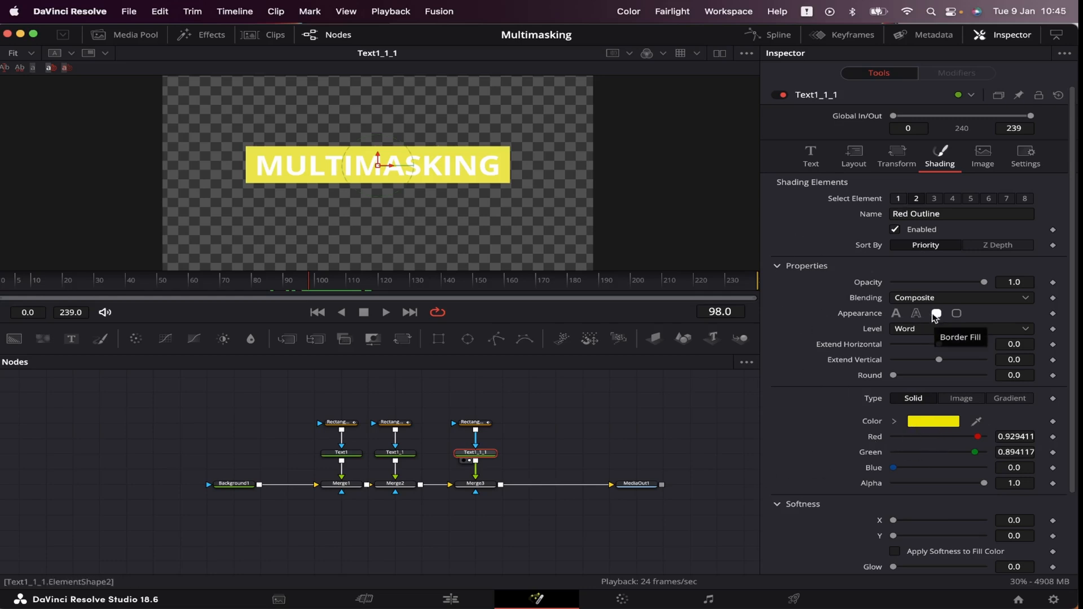
left_click(959, 328)
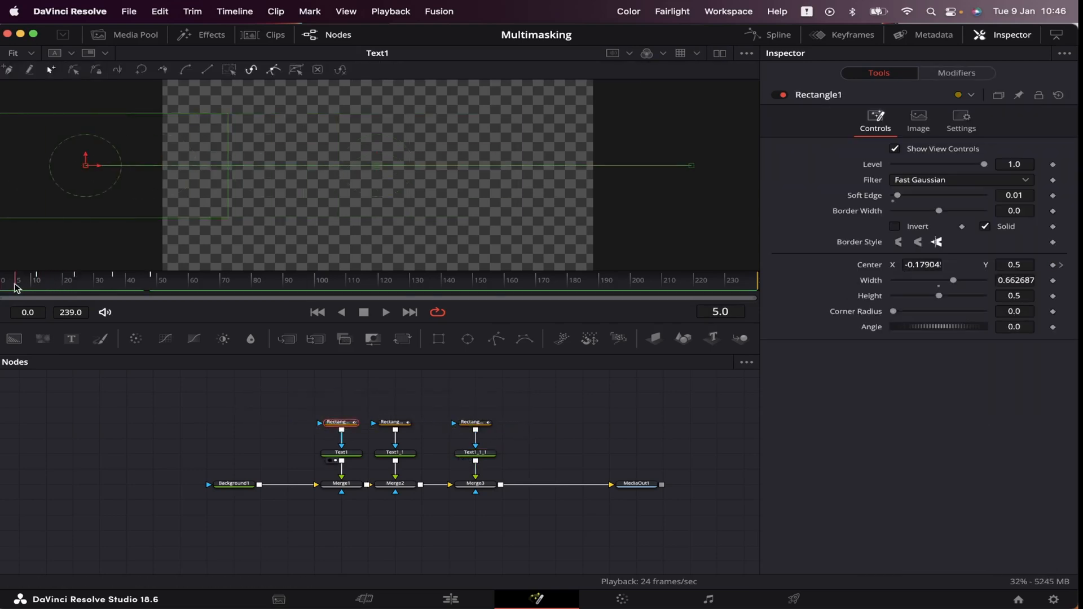
Step: Review Rectangle1 and Rectangle3 Center X keyframes by scrubbing to later frames
left_click(38, 283)
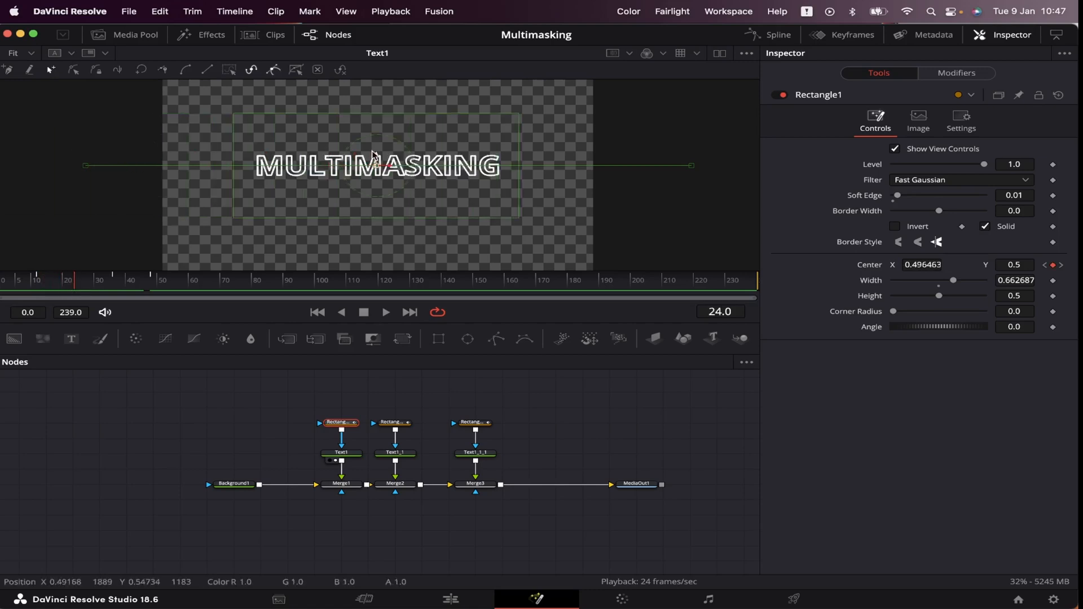
mouse_move(80, 286)
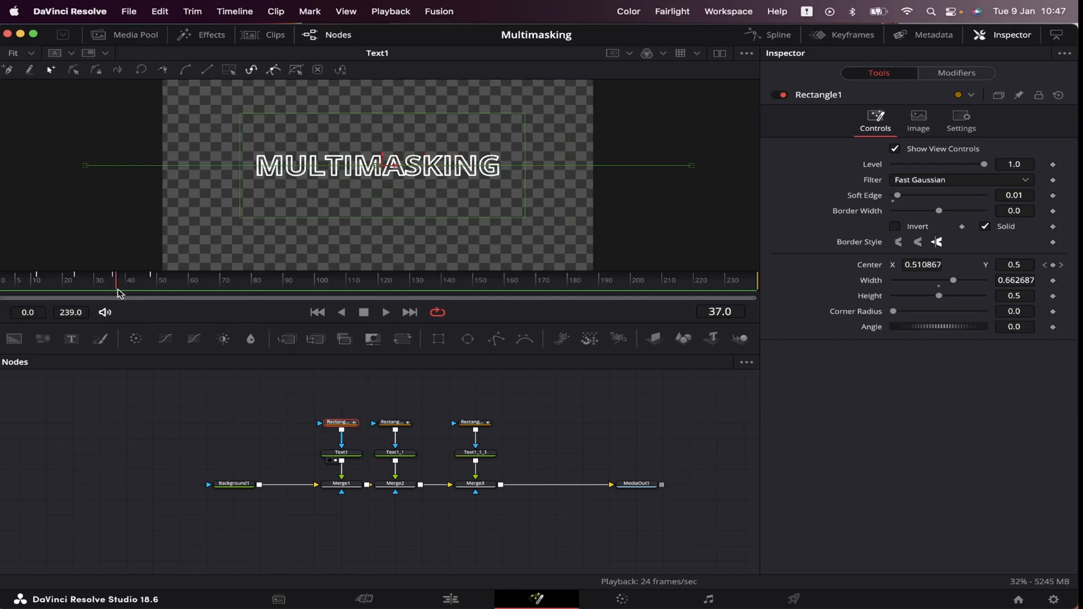
left_click(393, 422)
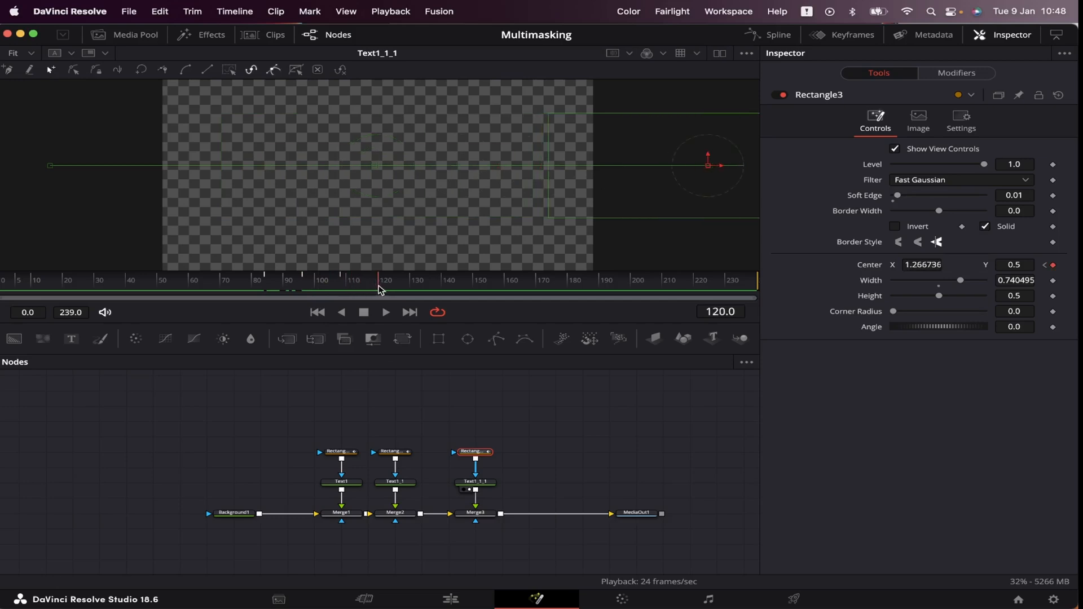
left_click(630, 520)
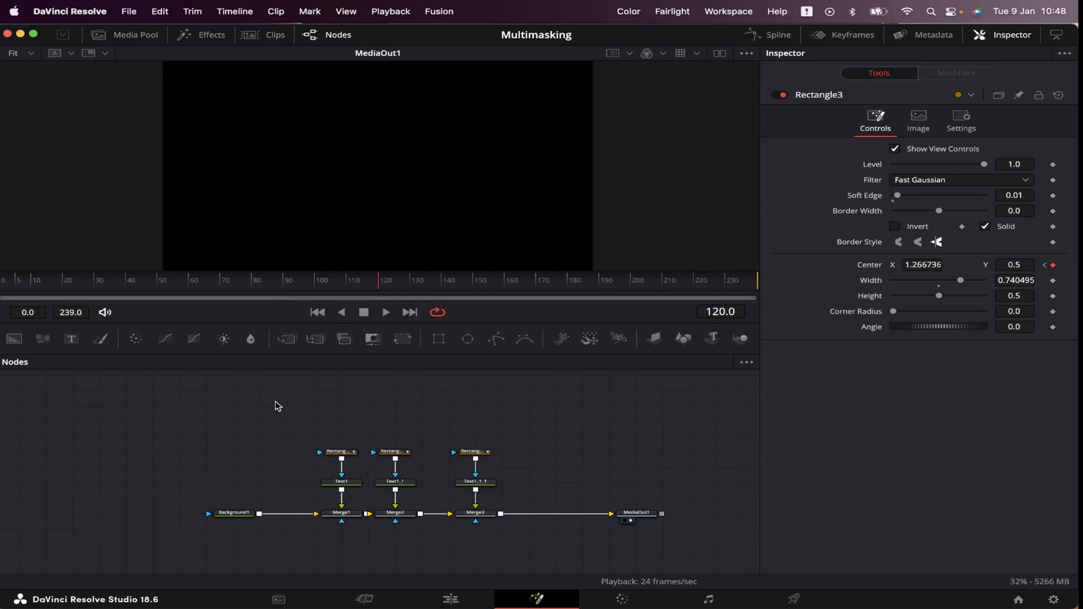
Step: Connect Rectangle4 as the shared mask for Text1, Text1_1 and Text1_1_1
left_click(474, 421)
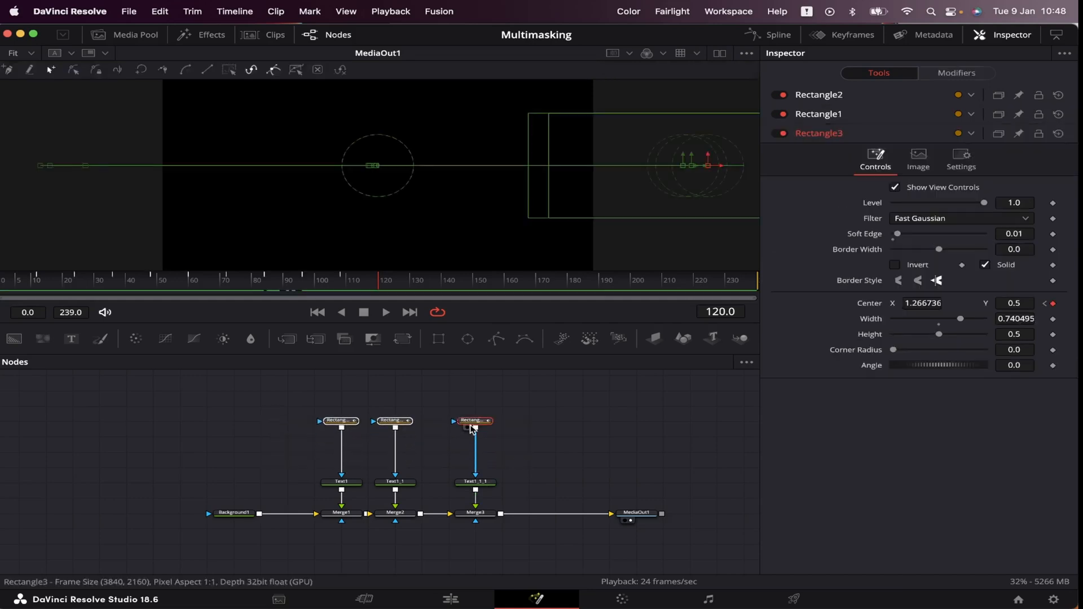
left_click(776, 35)
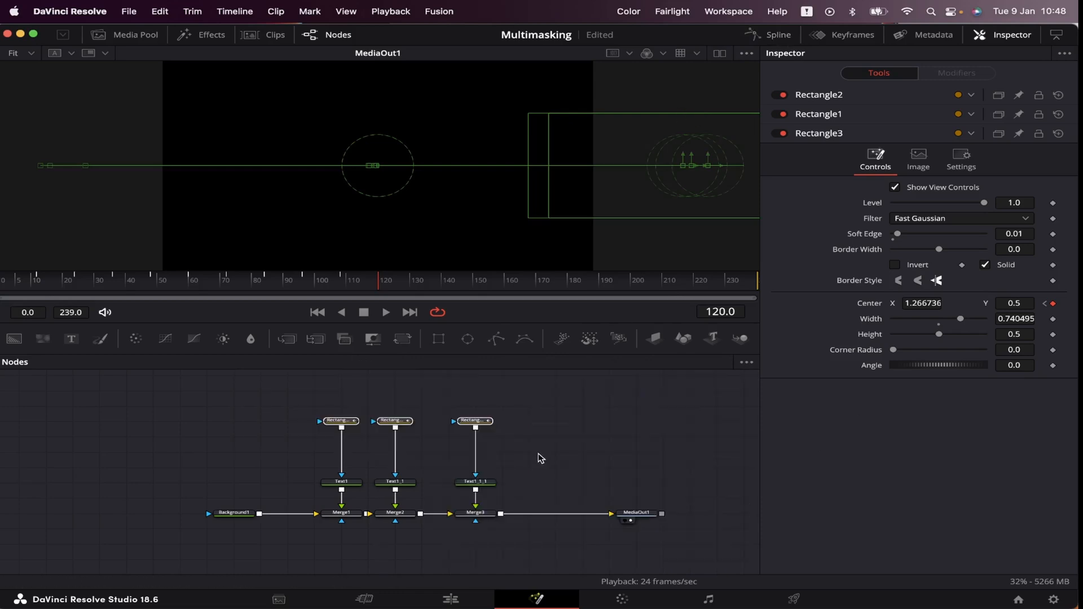
left_click(395, 421)
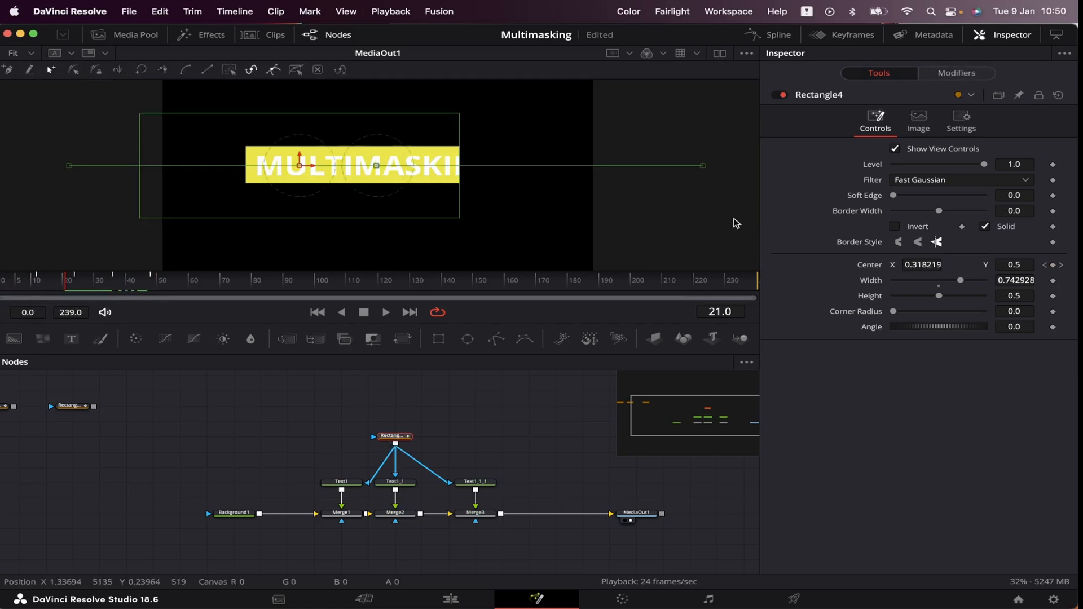
Step: Fit Rectangle4's centre curve in the Spline panel, select all keyframes and smooth them
left_click(778, 34)
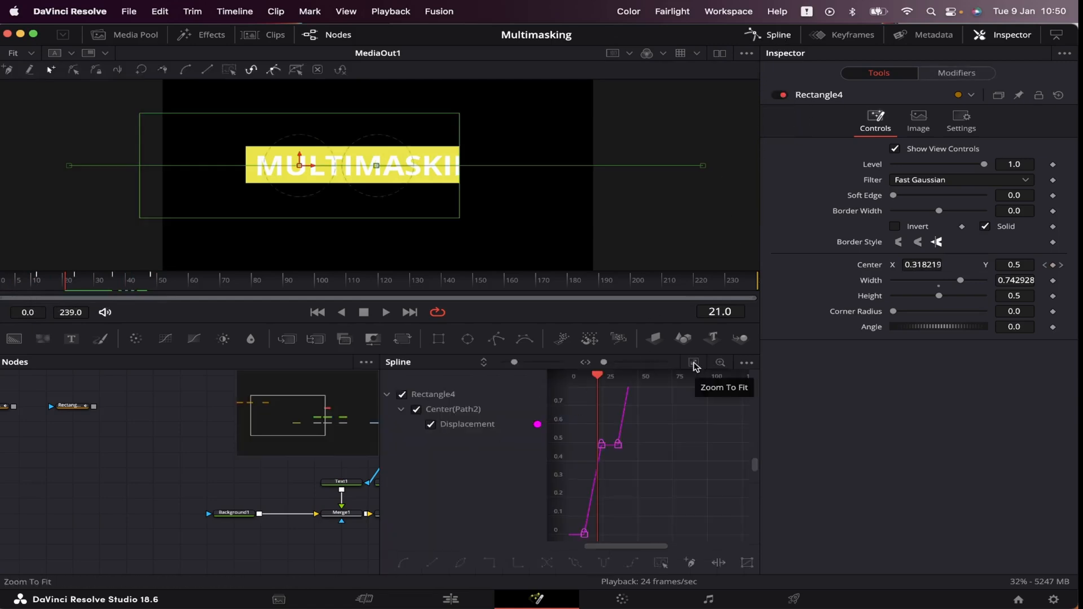
left_click(693, 363)
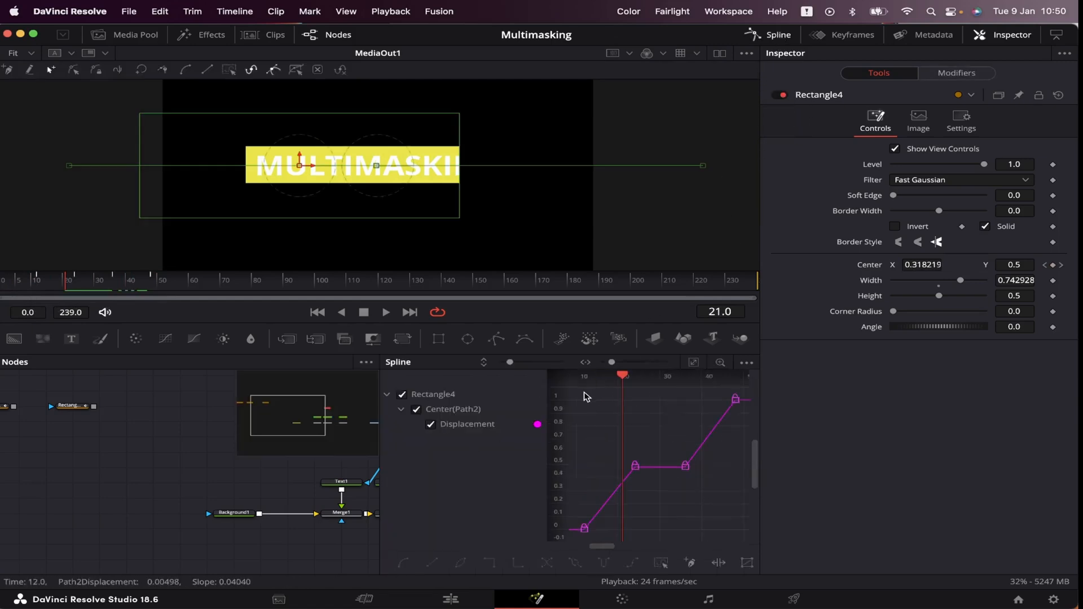
key("cmd+a")
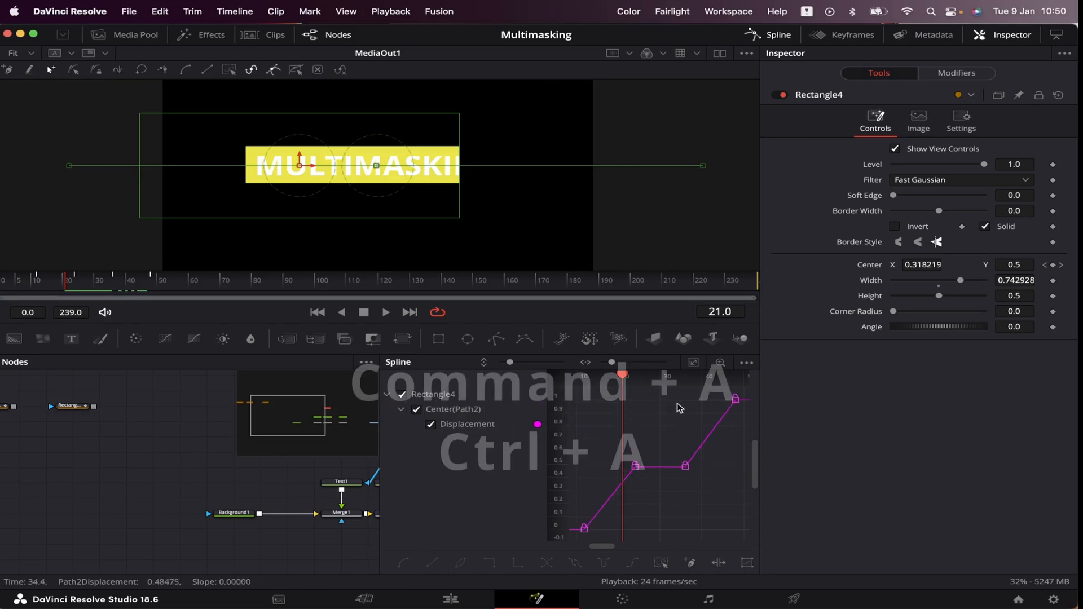
key("cmd+a")
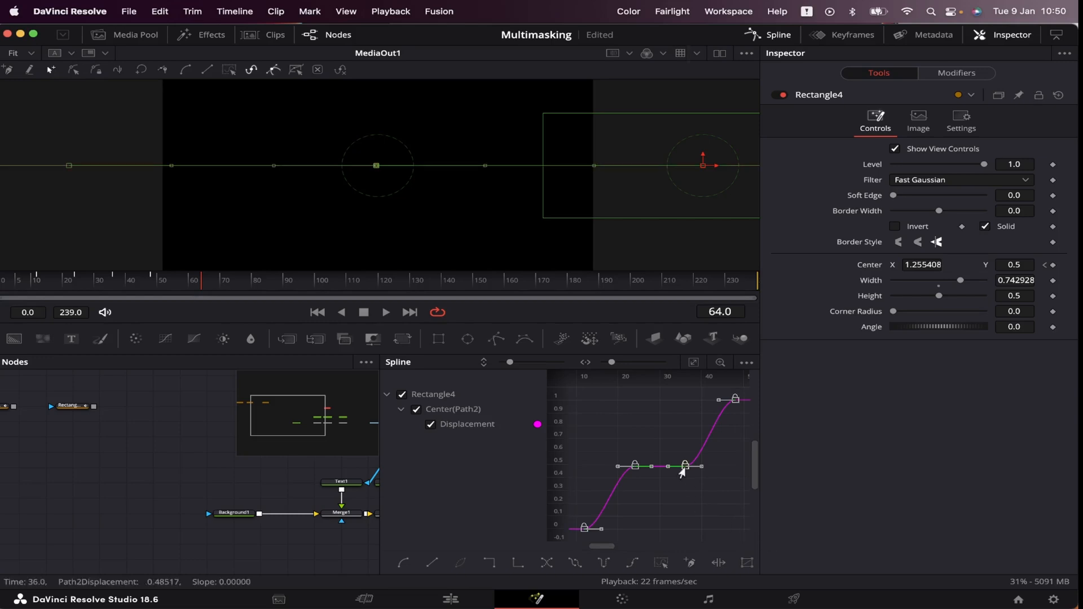
Step: Loop Rectangle4's centre animation with Duplicate > Loop and confirm the loop count
right_click(681, 470)
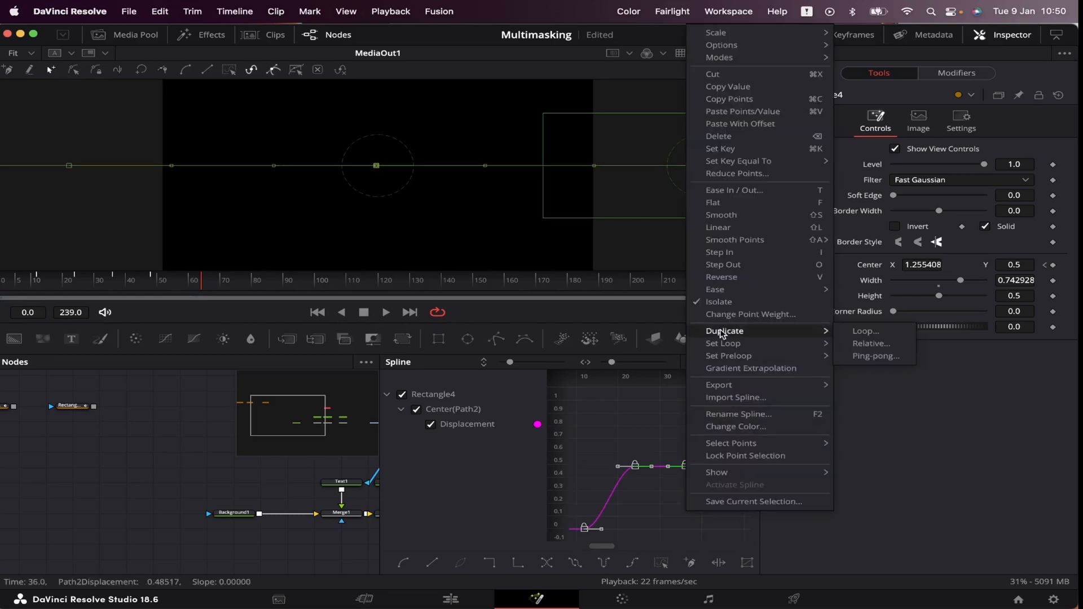
left_click(865, 331)
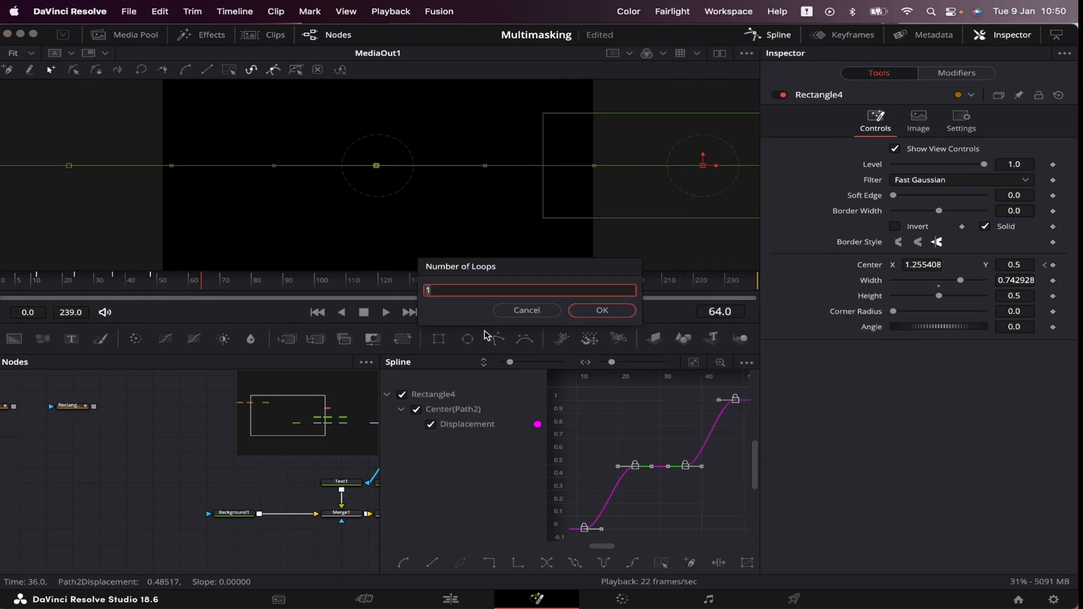
left_click(600, 310)
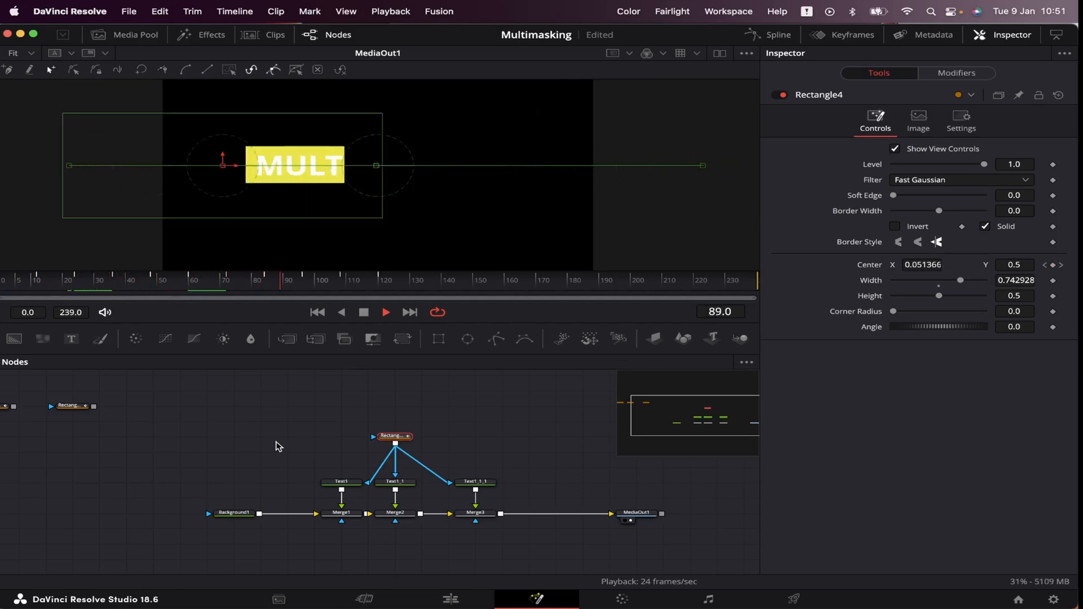
Step: Keyframe Merge2 and Merge3 Blend between 0 and 1 at their frames, around frame 50
left_click(58, 280)
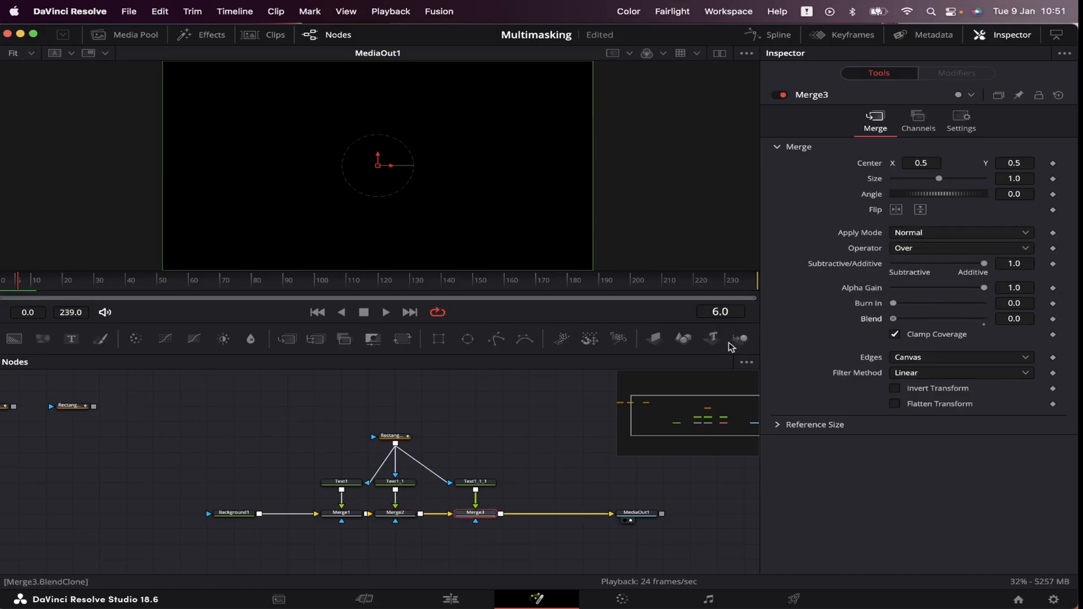
left_click(394, 436)
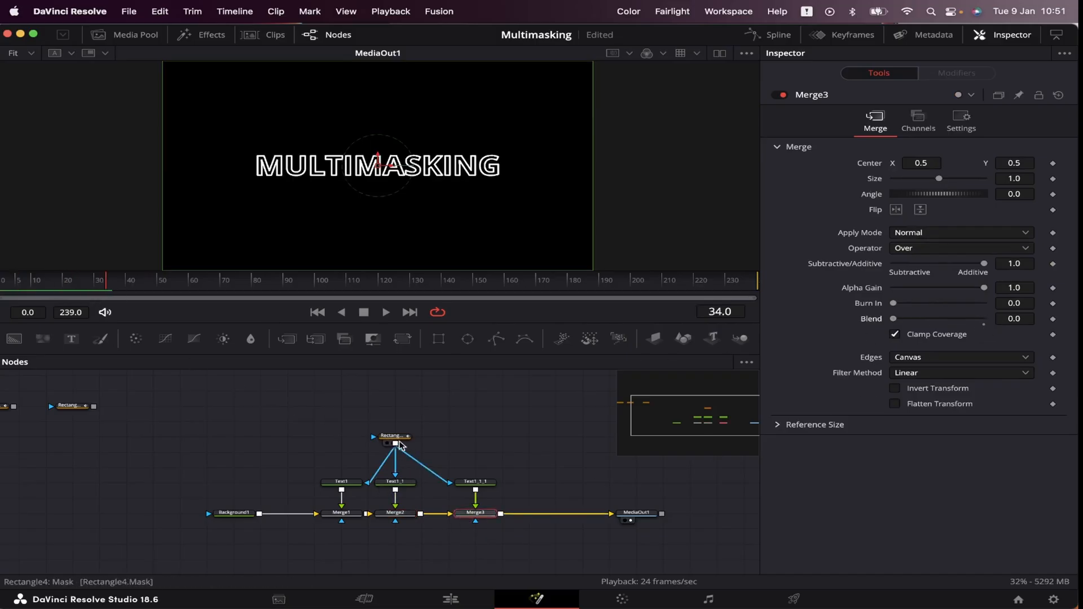
left_click(395, 513)
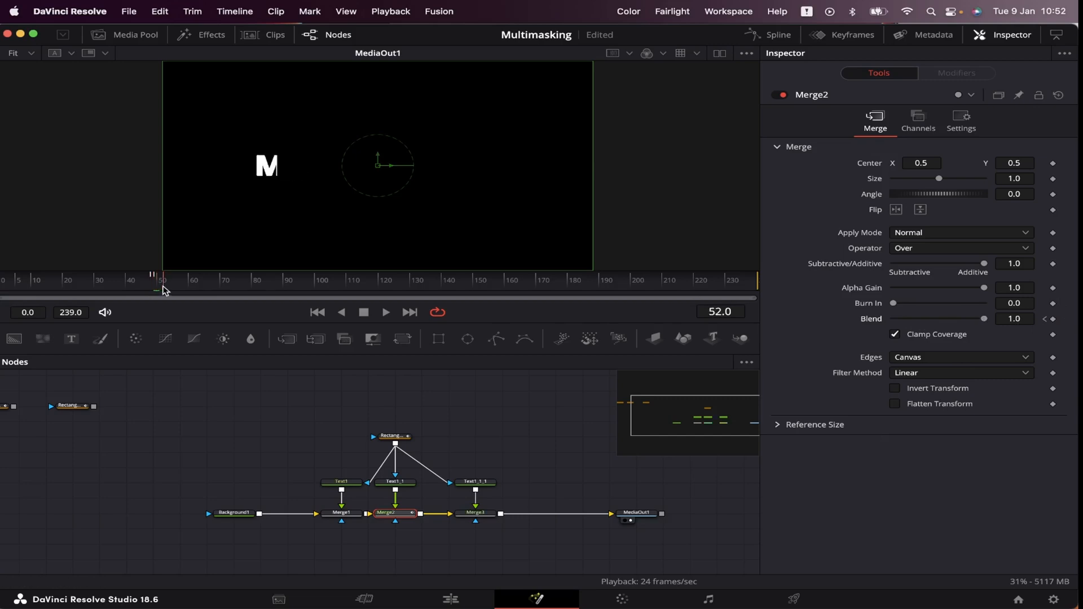
left_click(393, 436)
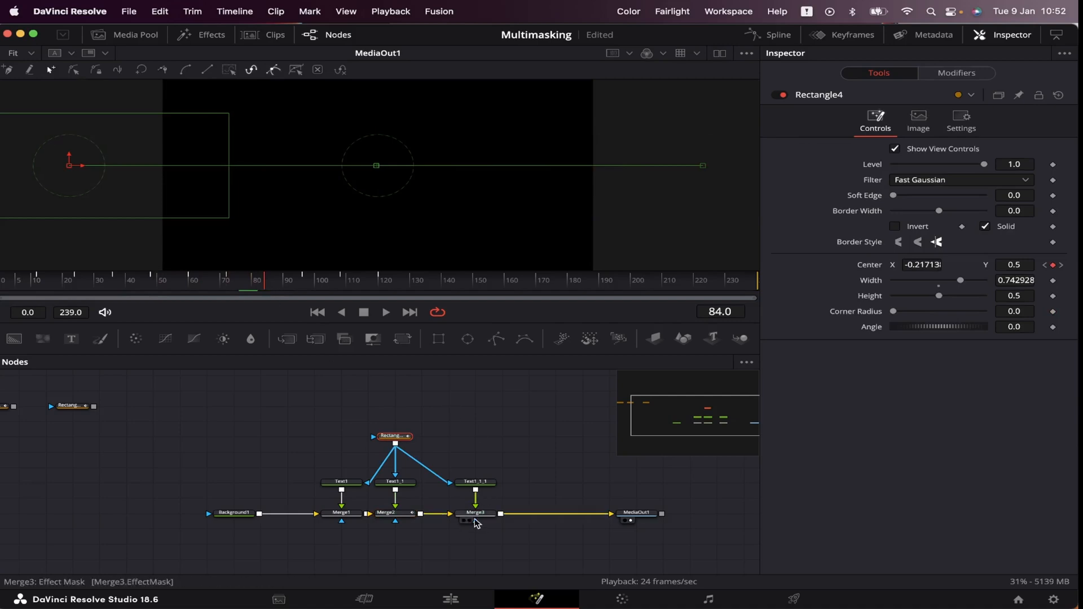
left_click(475, 513)
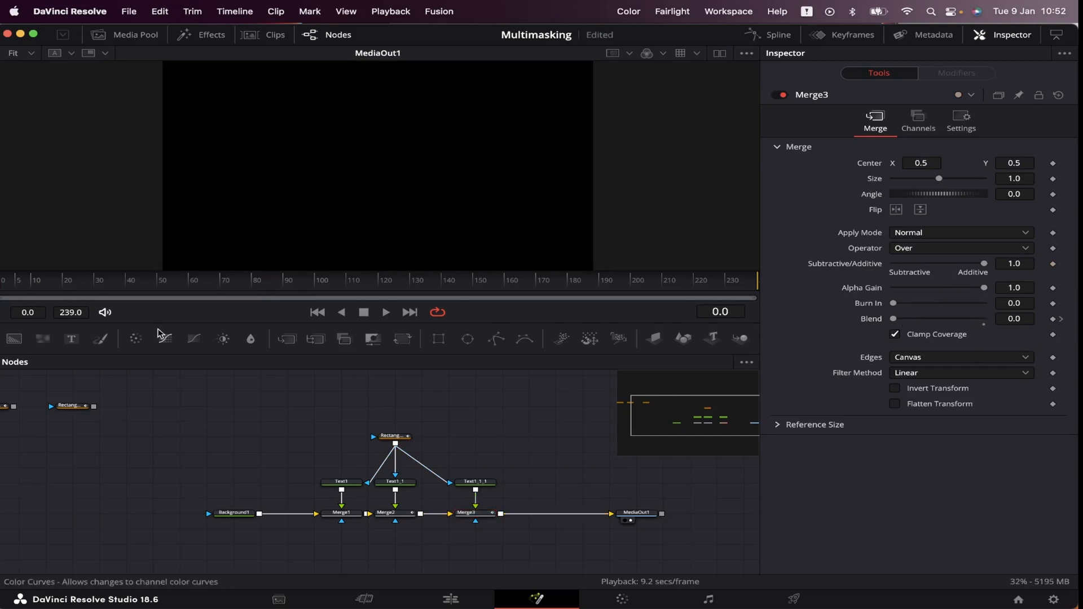
left_click(385, 312)
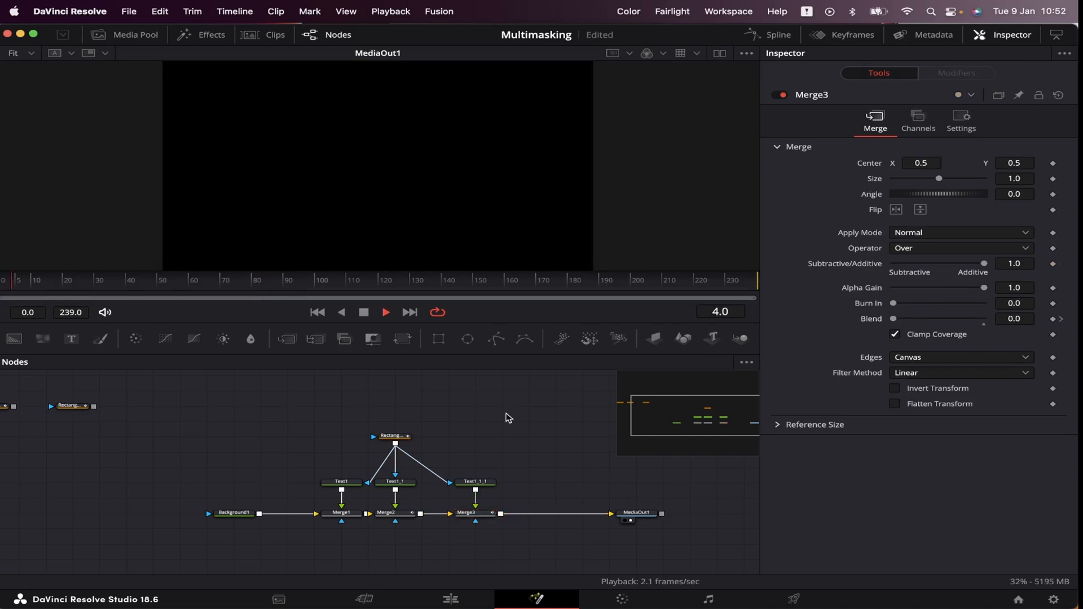
left_click(385, 312)
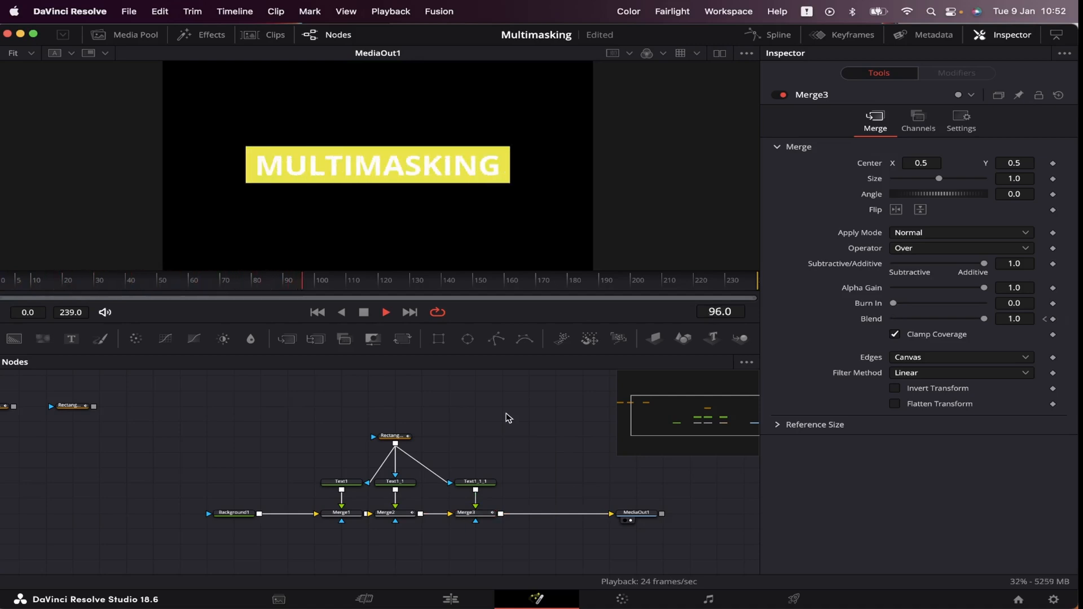
left_click(393, 420)
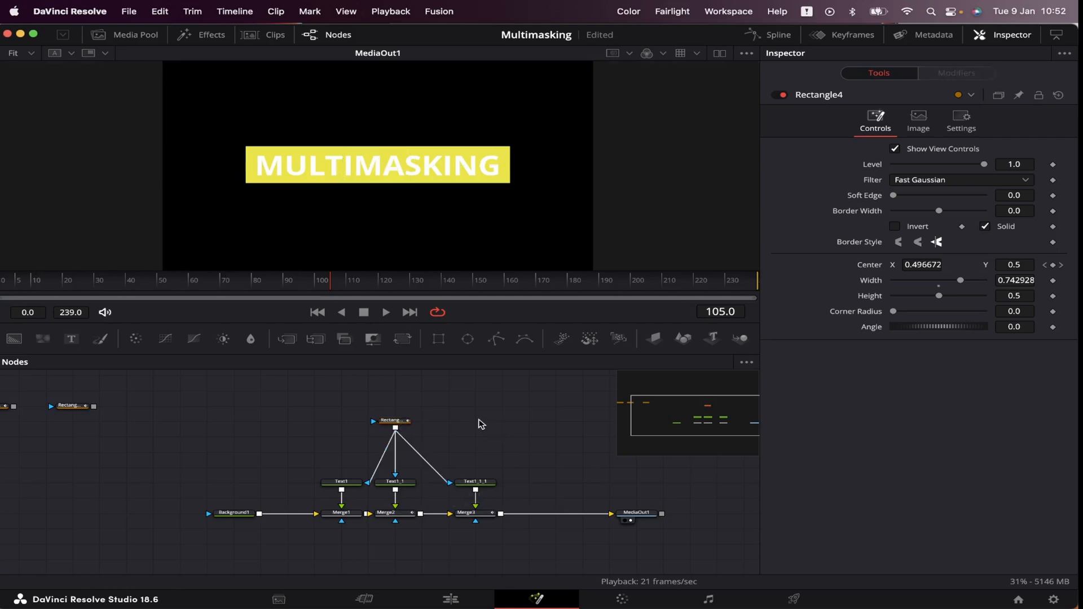
mouse_move(481, 428)
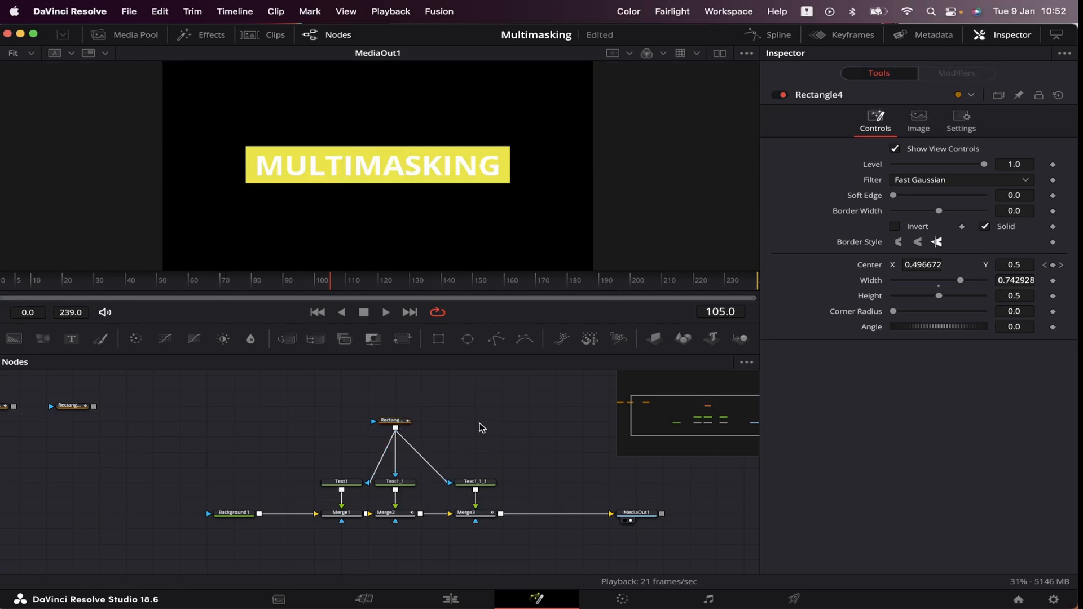